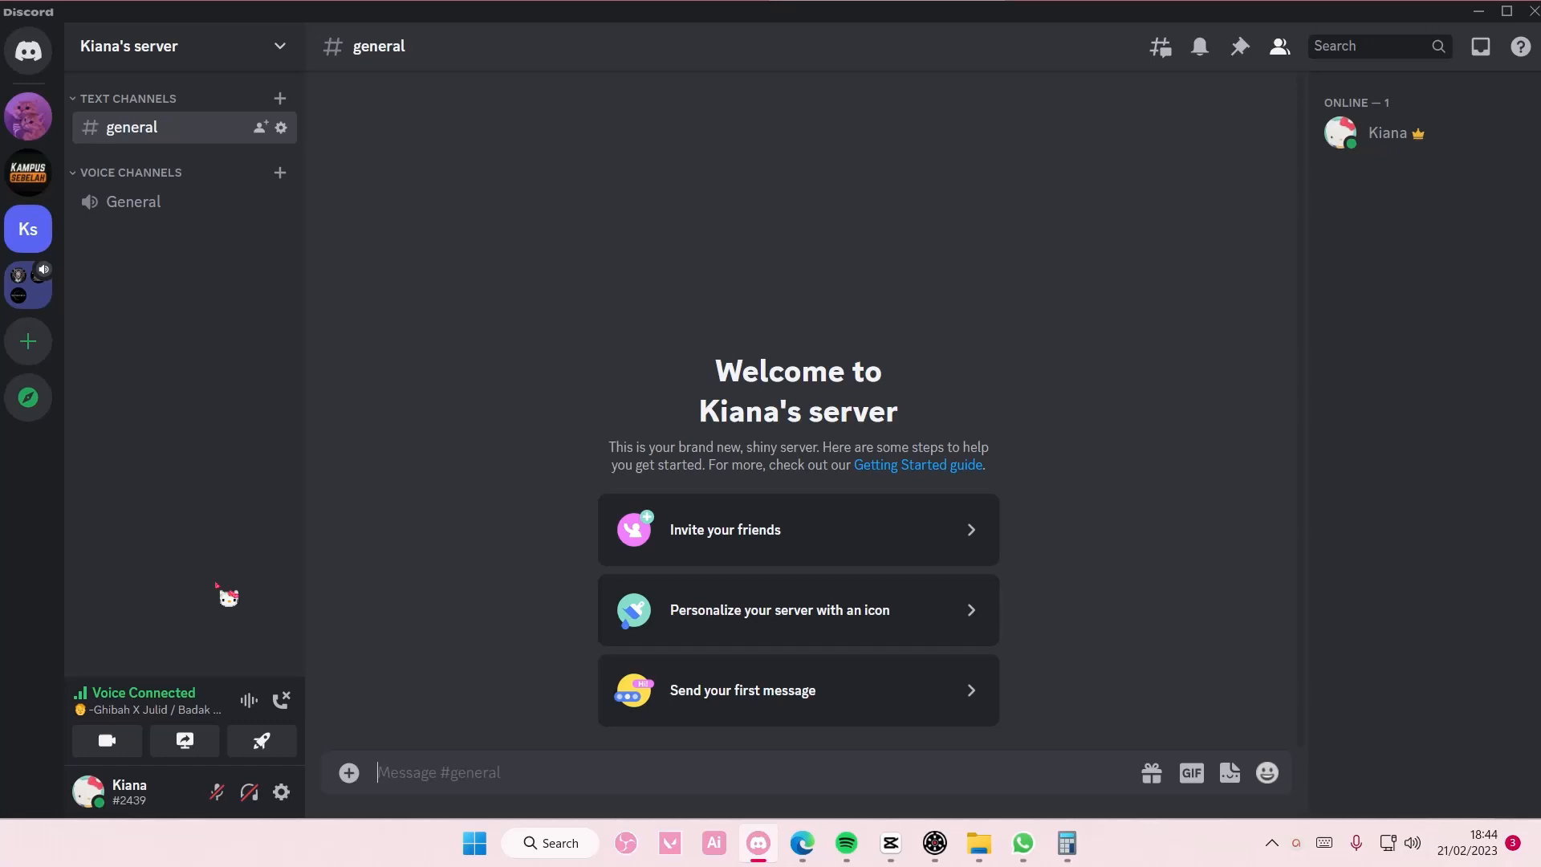
mouse_move(281, 792)
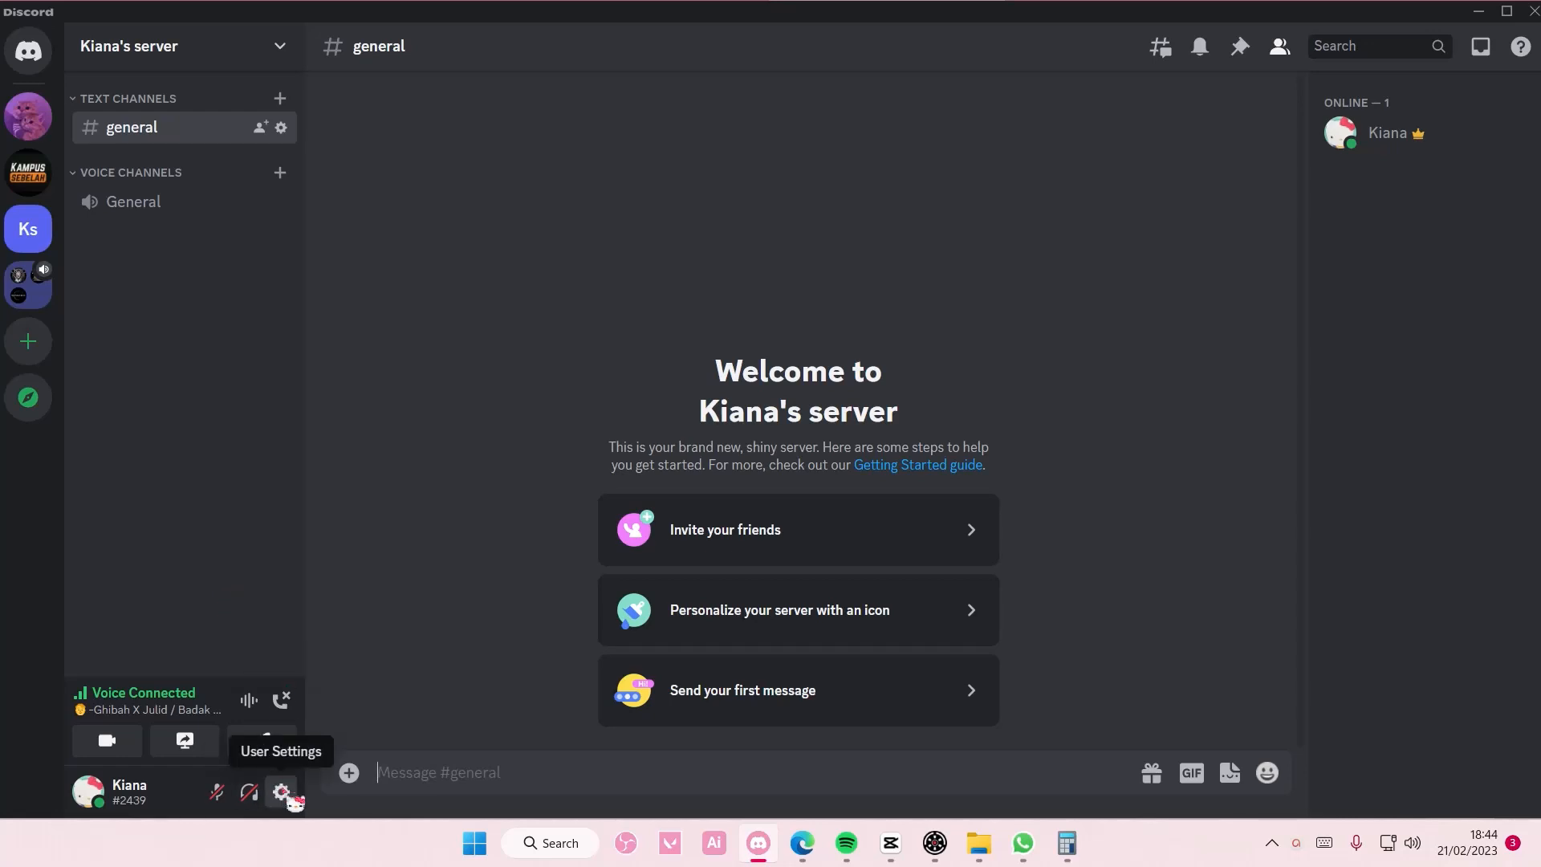
Step: Open User Settings, go to Voice & Video, and scroll down to Video Settings
left_click(281, 791)
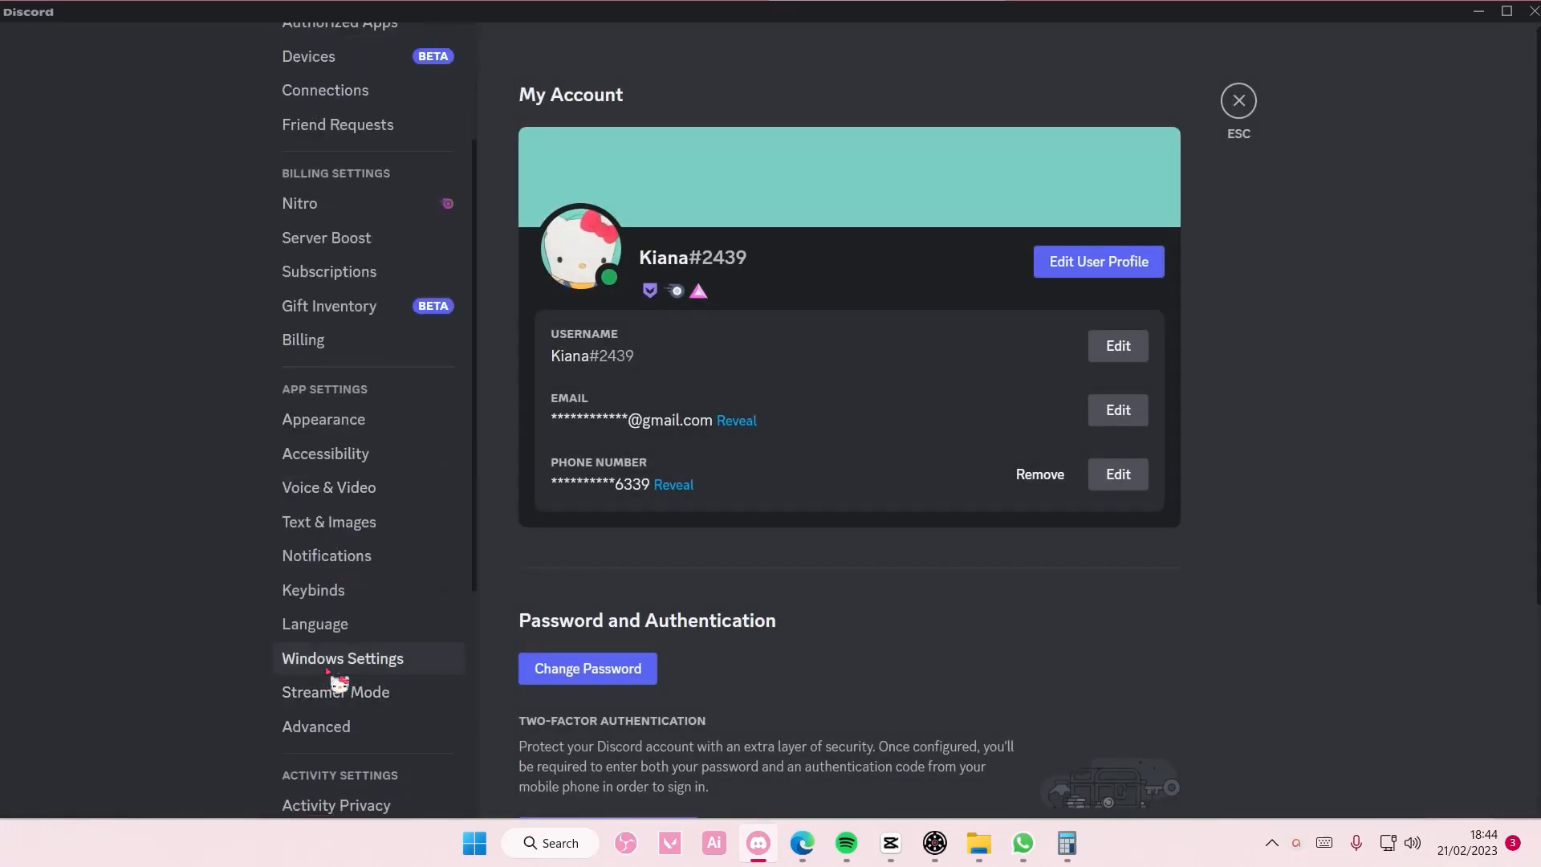
left_click(329, 486)
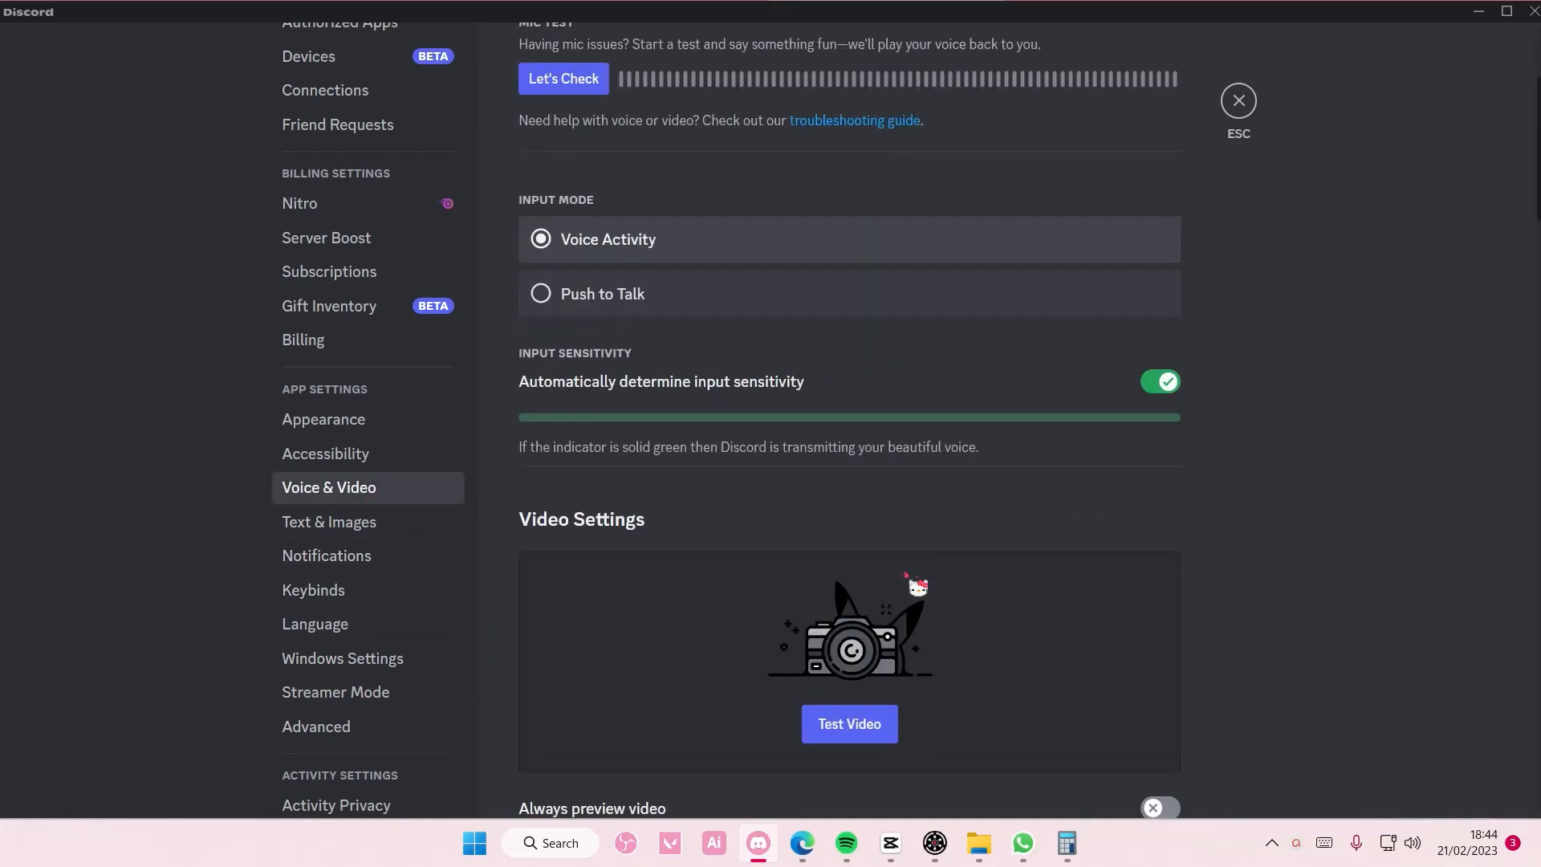
scroll("down", 3)
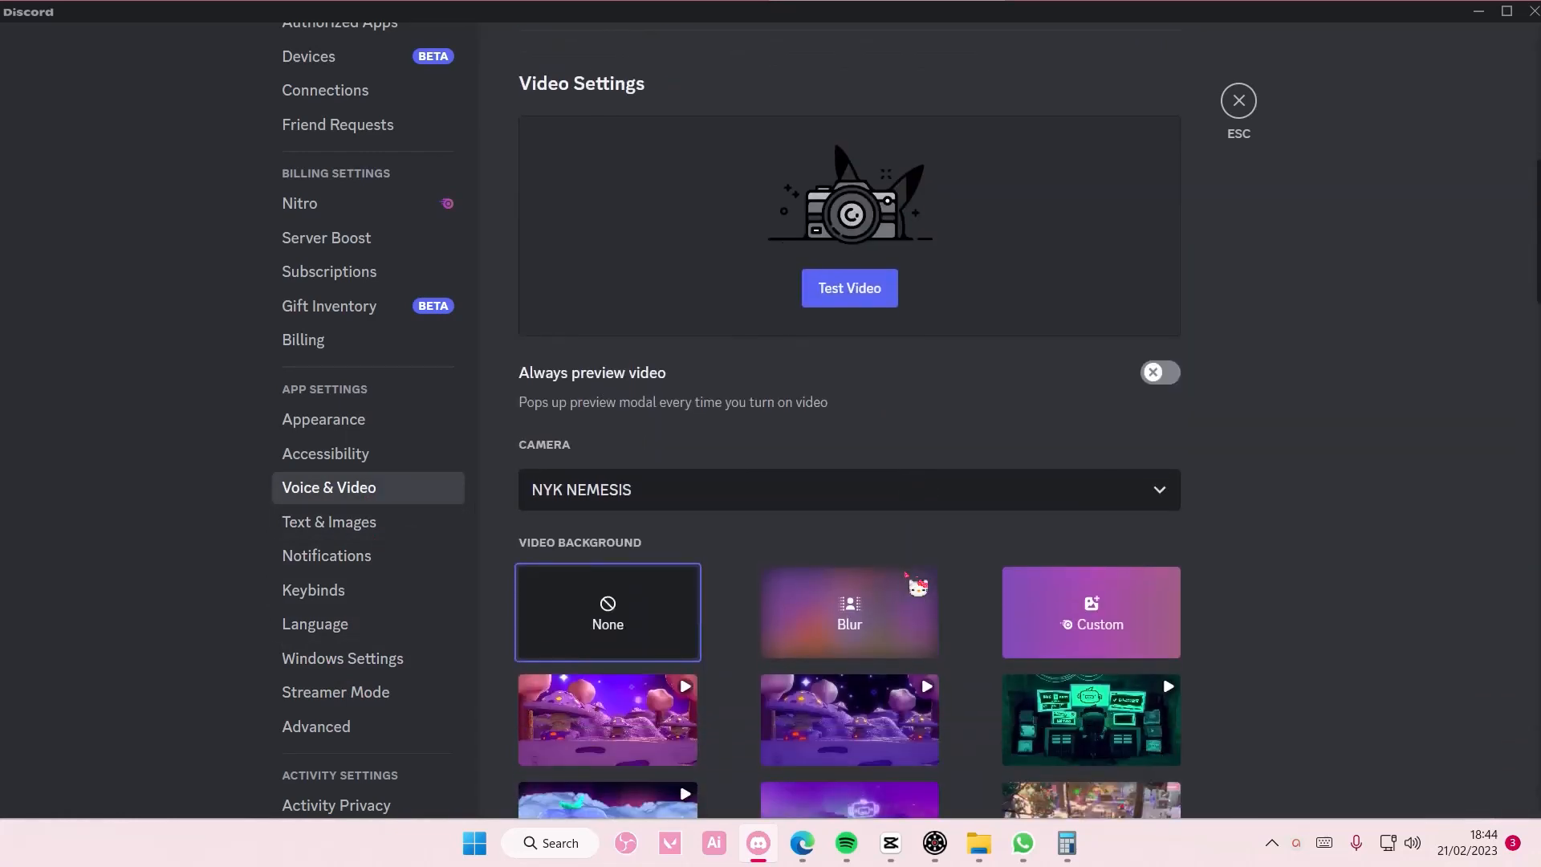
Step: Start the camera test, then open and dismiss the Custom background upload dialog
left_click(848, 288)
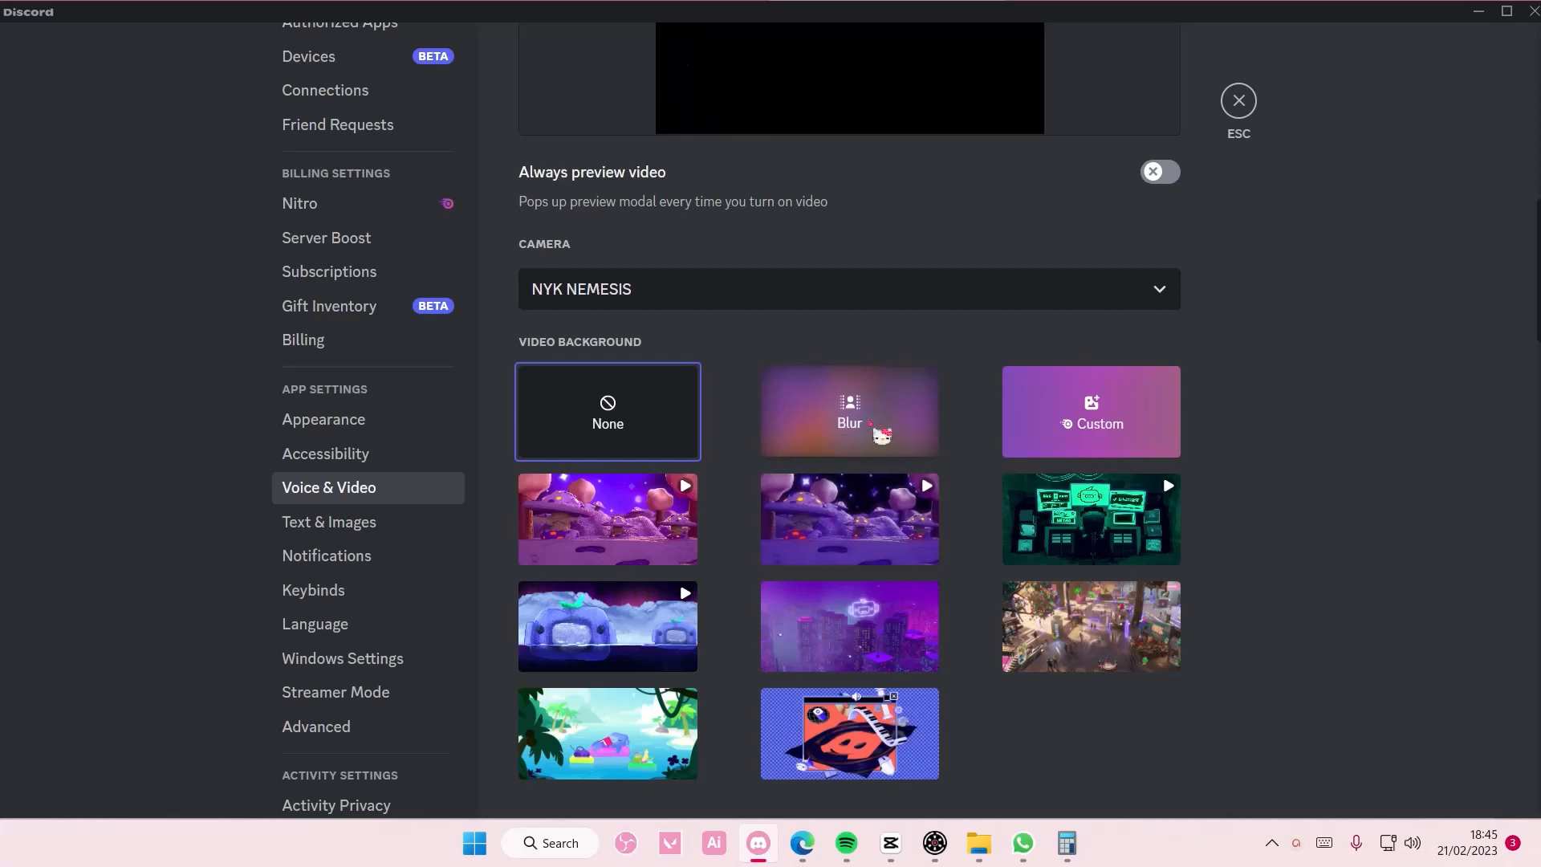
mouse_move(1090, 519)
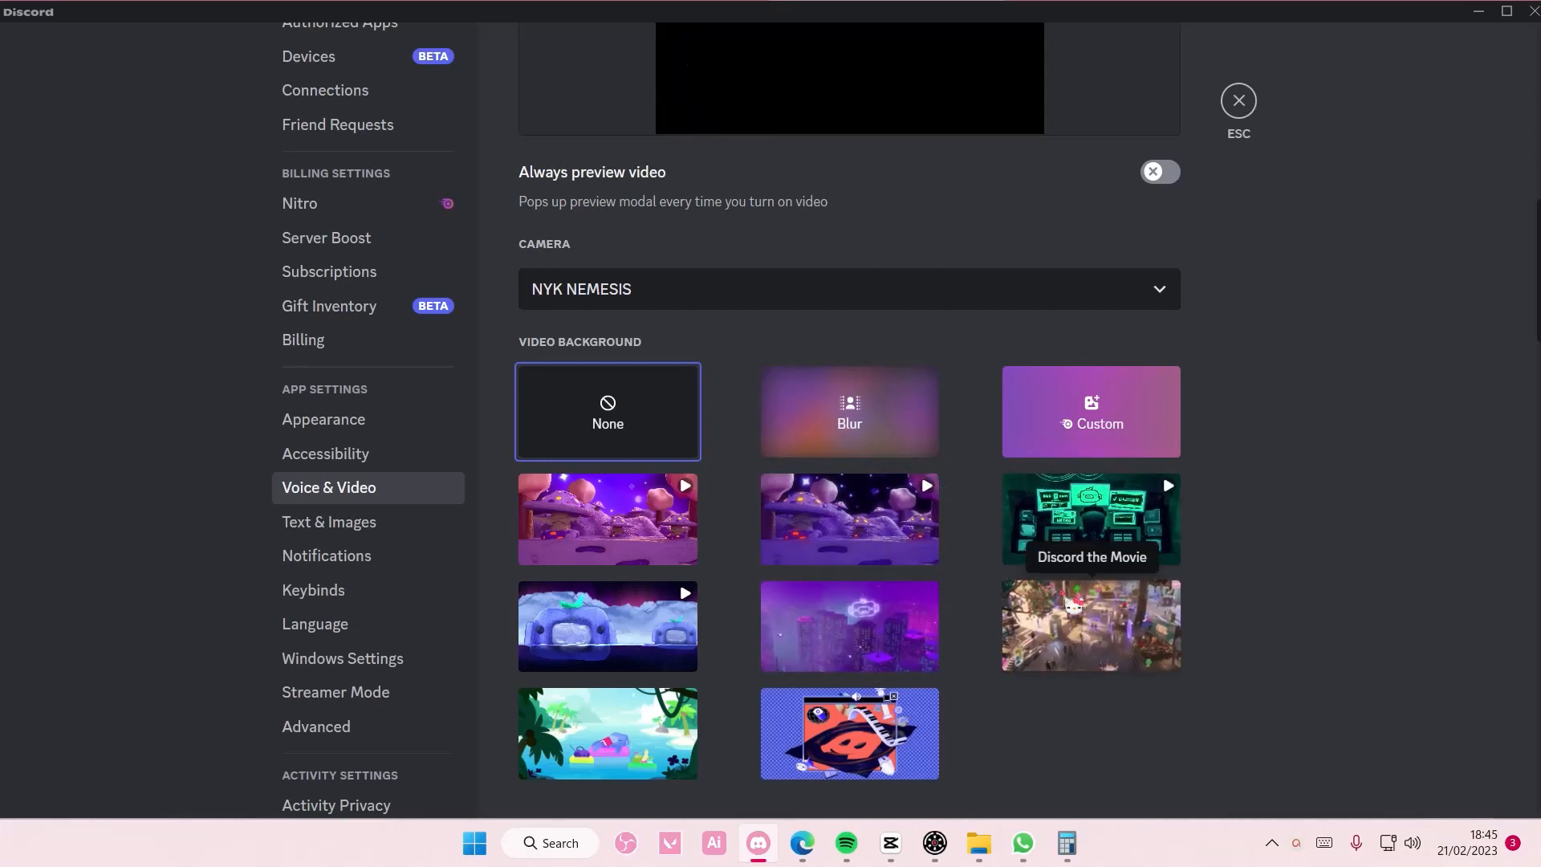
mouse_move(1091, 433)
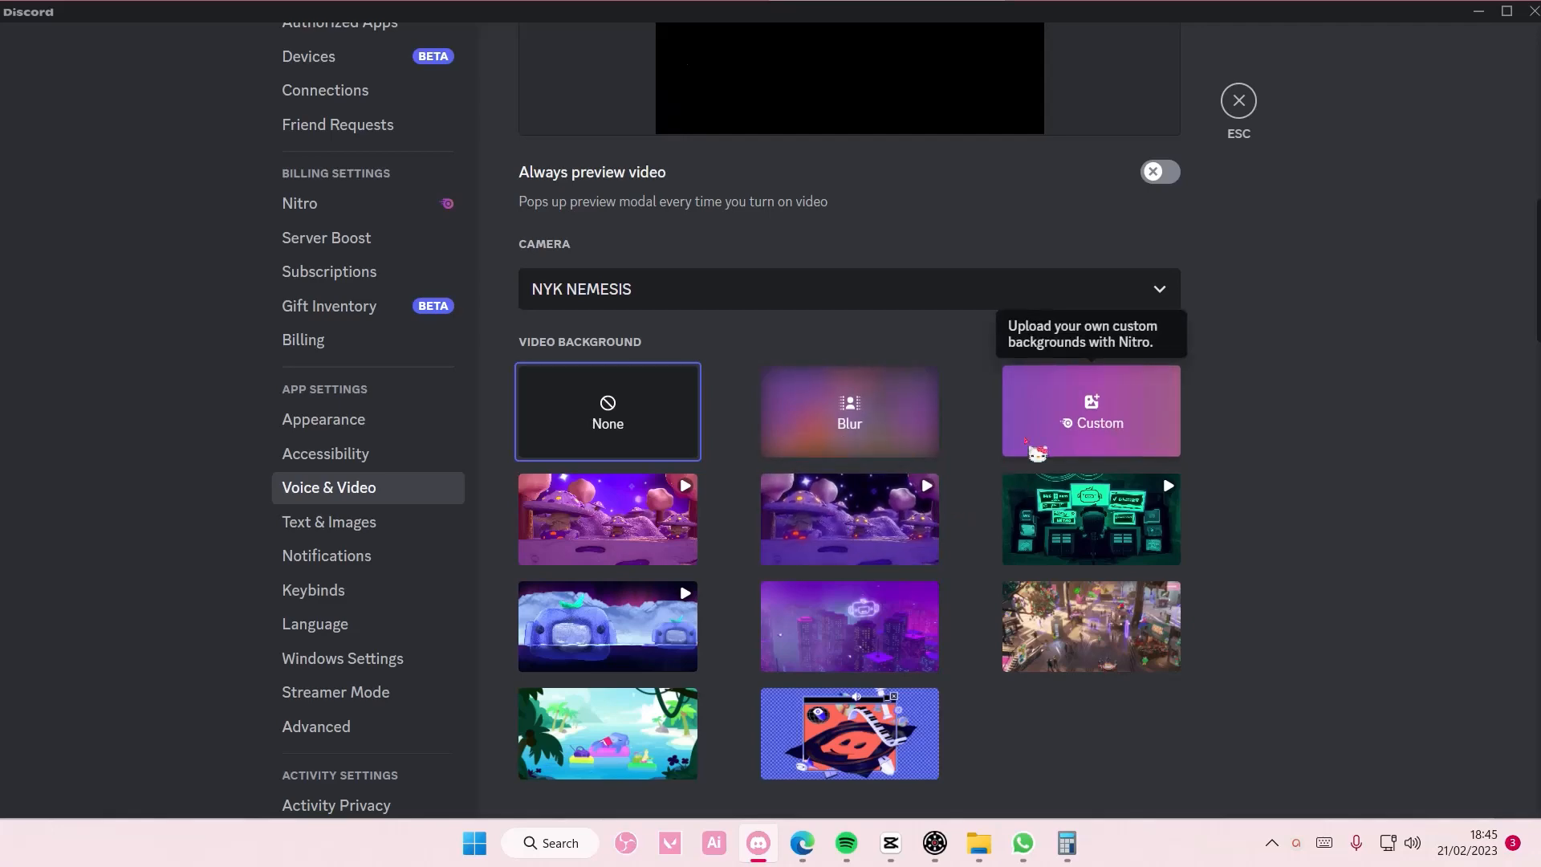
left_click(1090, 411)
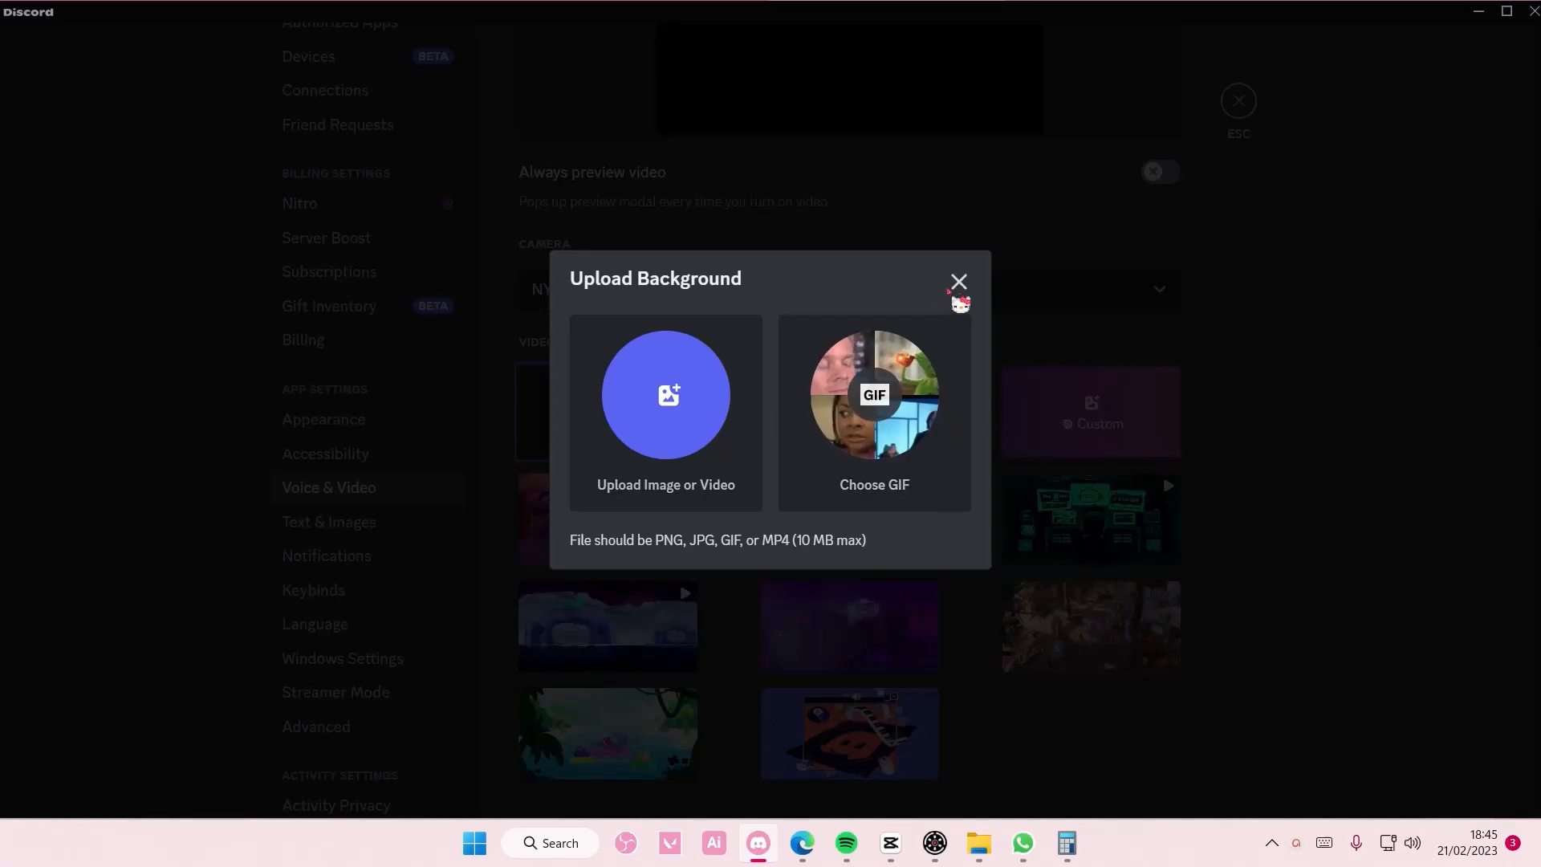
left_click(958, 281)
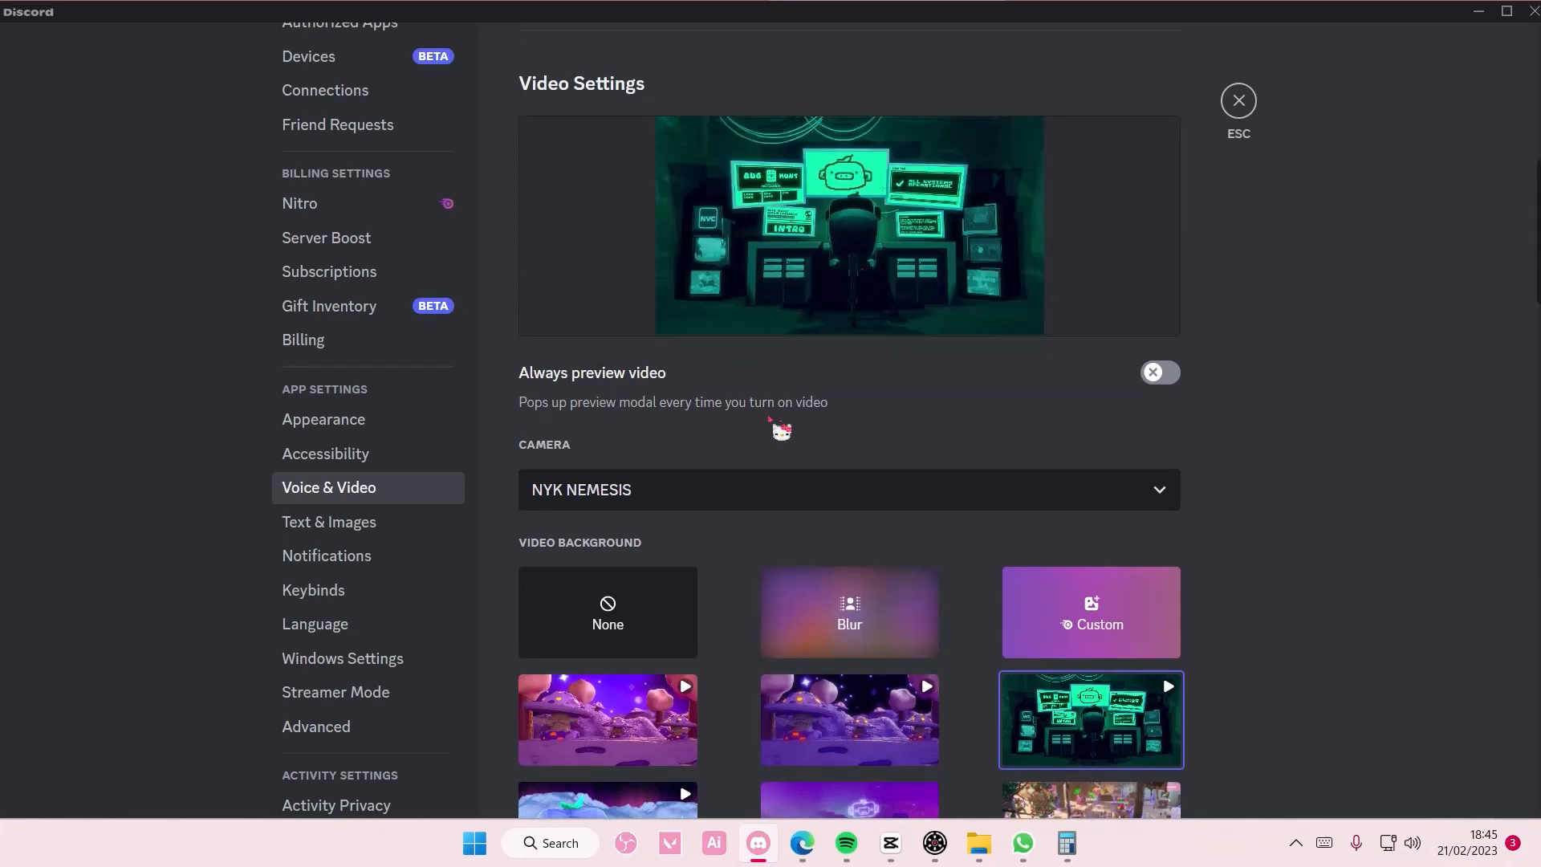
Step: Scroll through the preset video background tiles below the camera preview
scroll("down", 3)
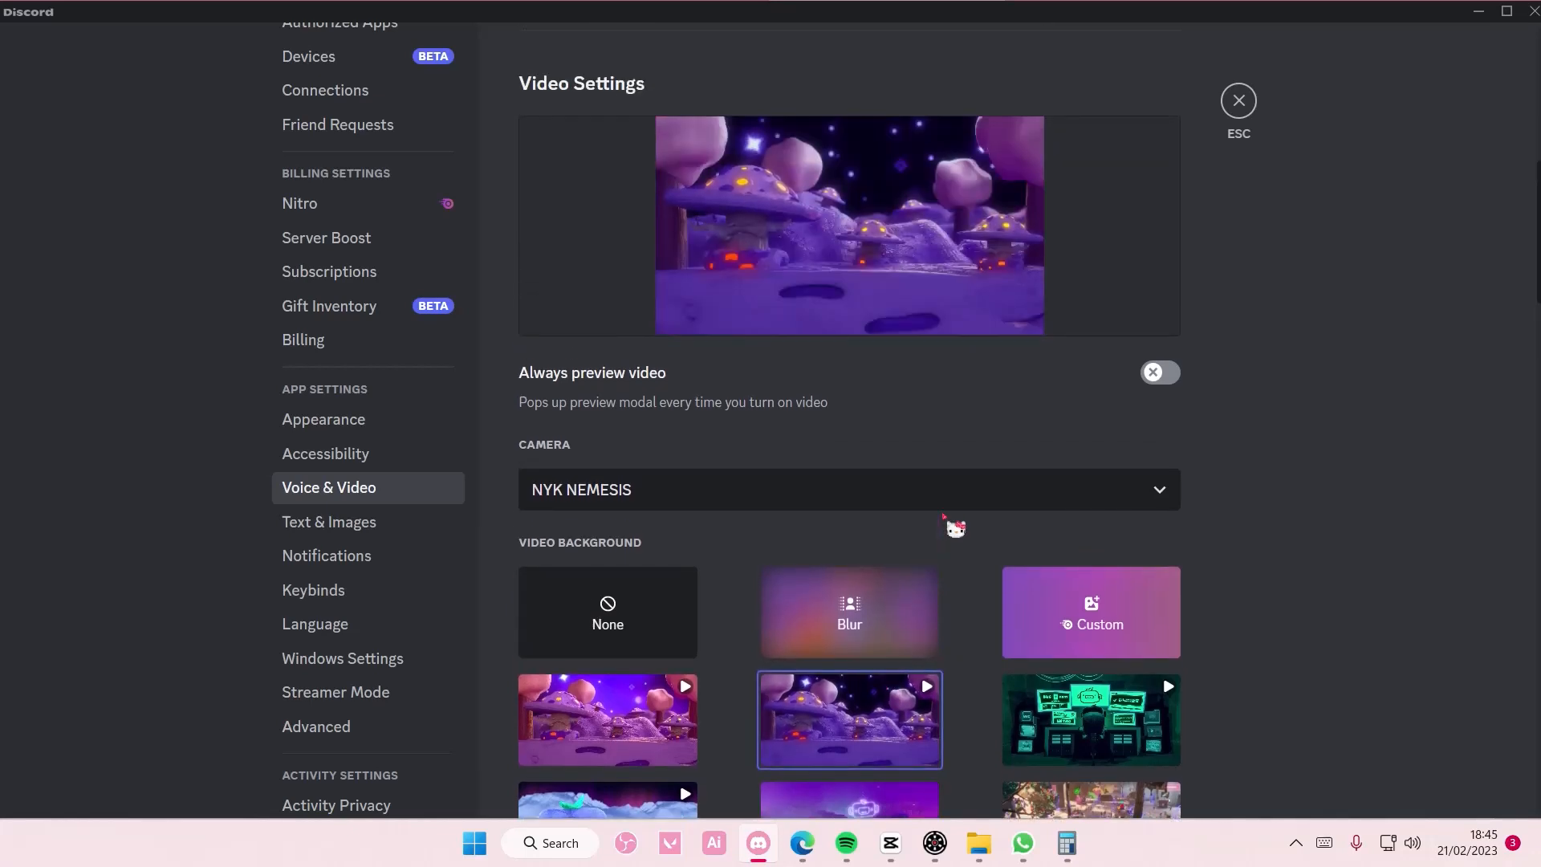
scroll("down", 3)
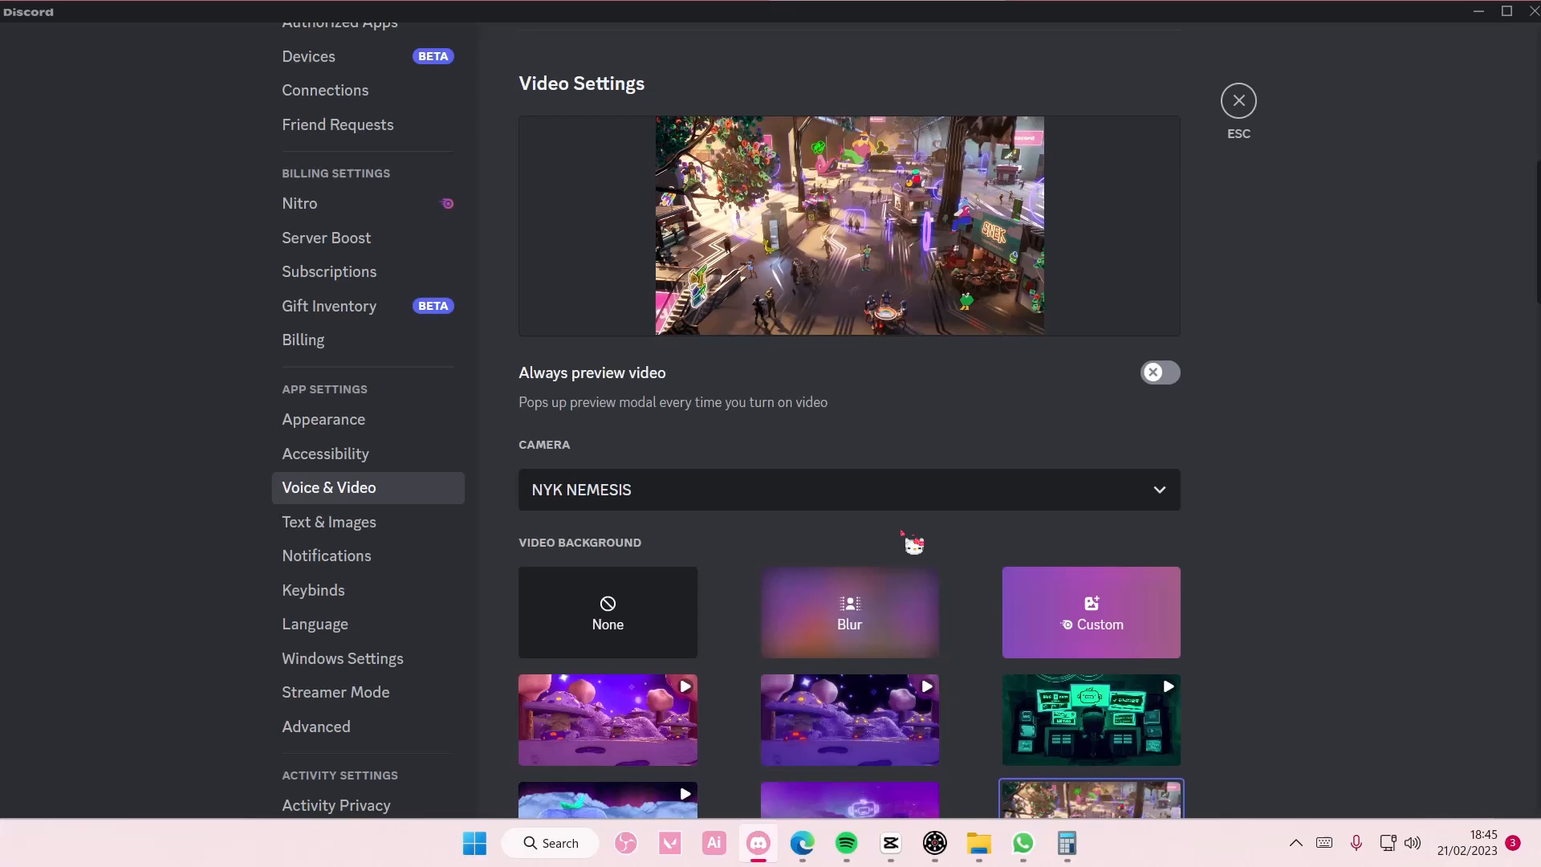
mouse_move(1034, 480)
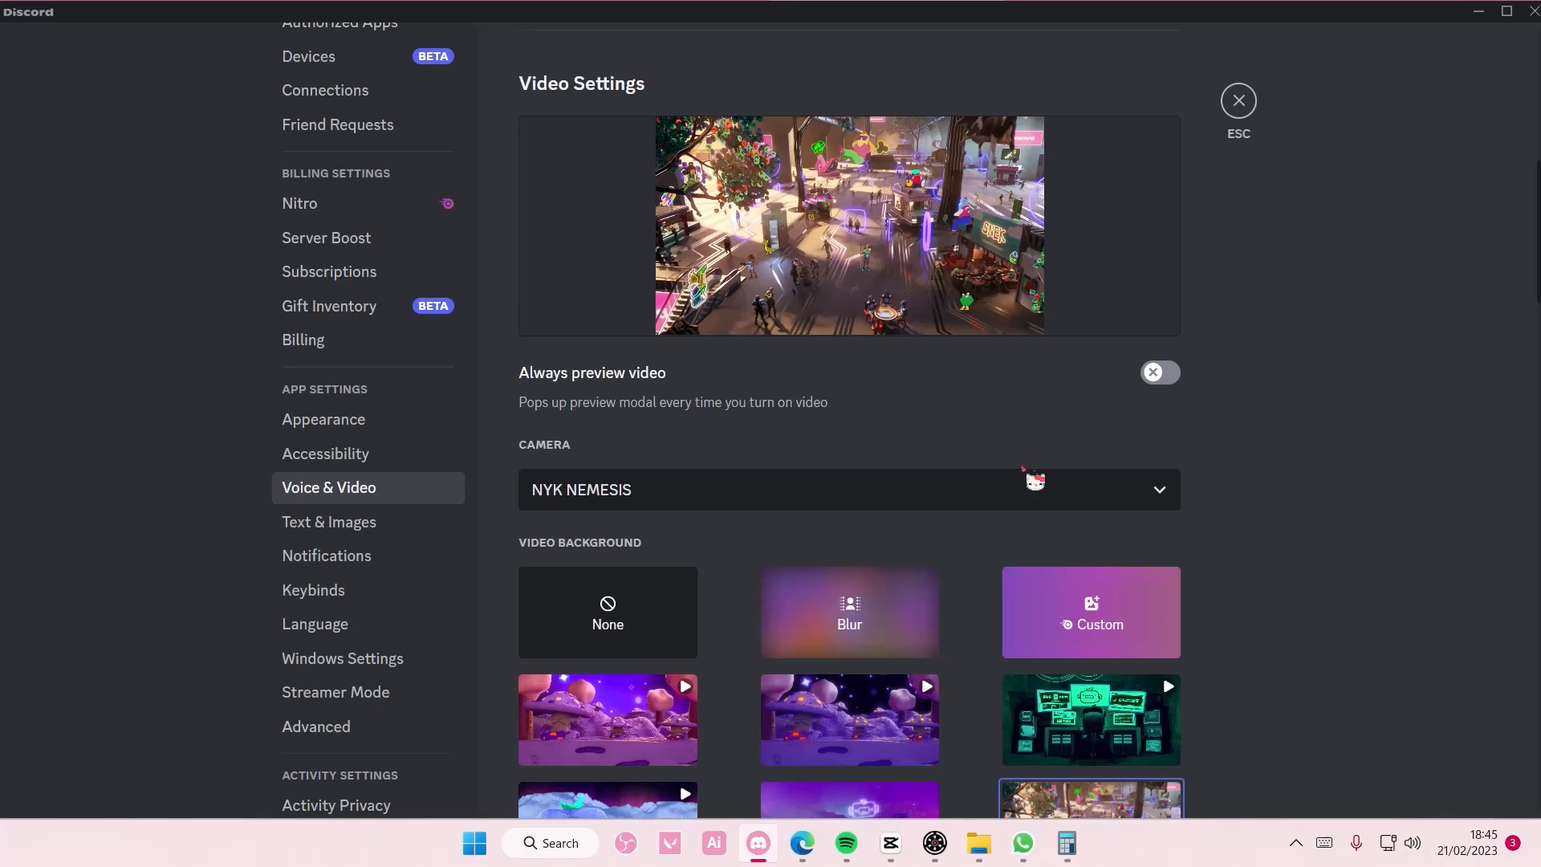